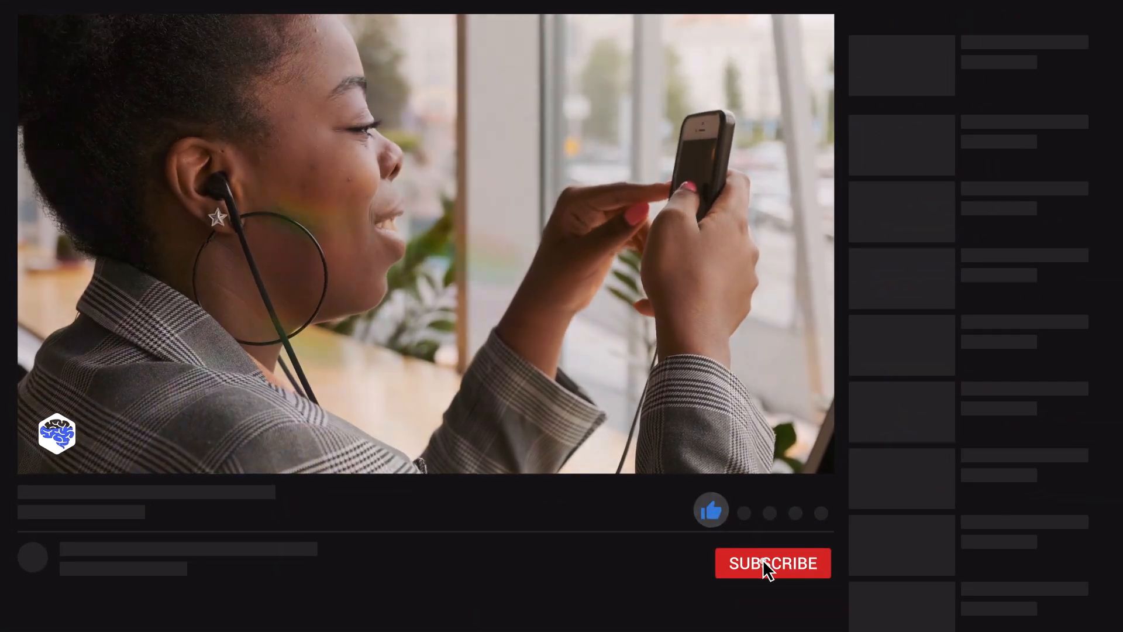
Step: Subscribe to the channel so the button reads SUBSCRIBED with notifications on
{"action": "left_click", "coordinate": [772, 563]}
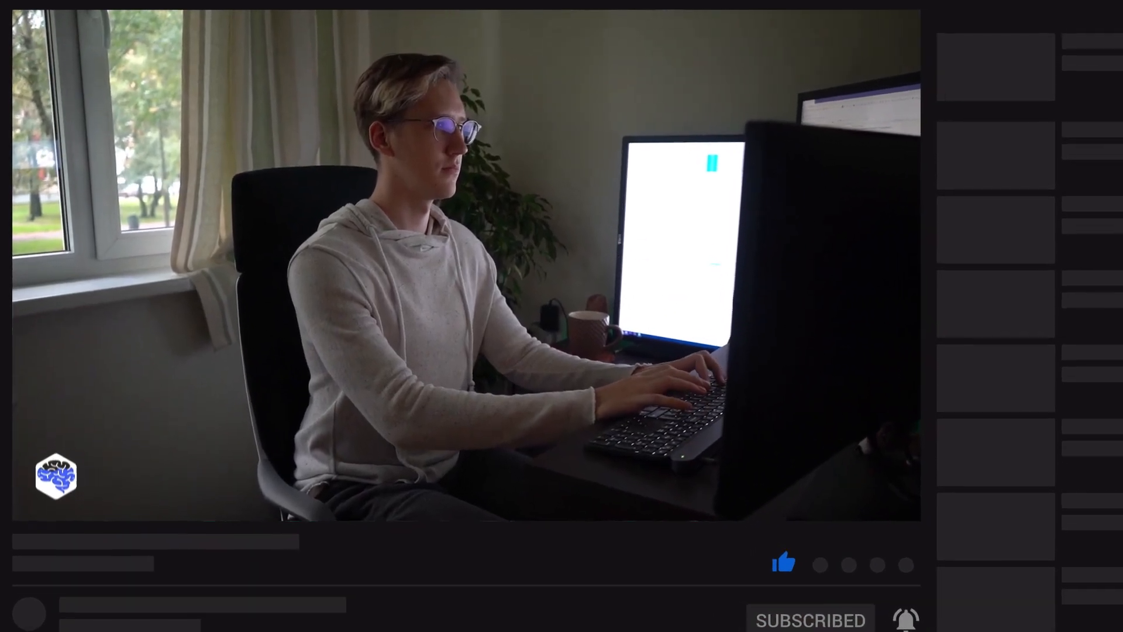